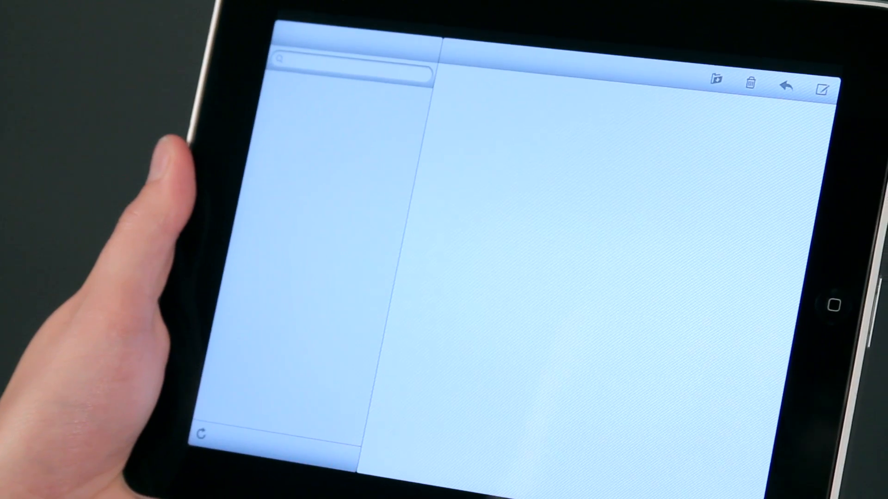
- Reopen Mail to the archived Network Basics message and return from the PDF preview
{"action": "left_click", "coordinate": [821, 87]}
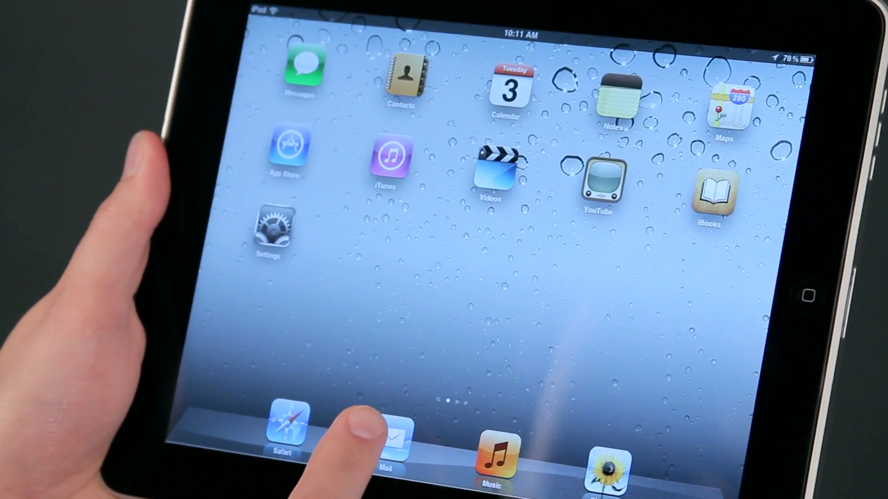
{"action": "left_click", "coordinate": [395, 433]}
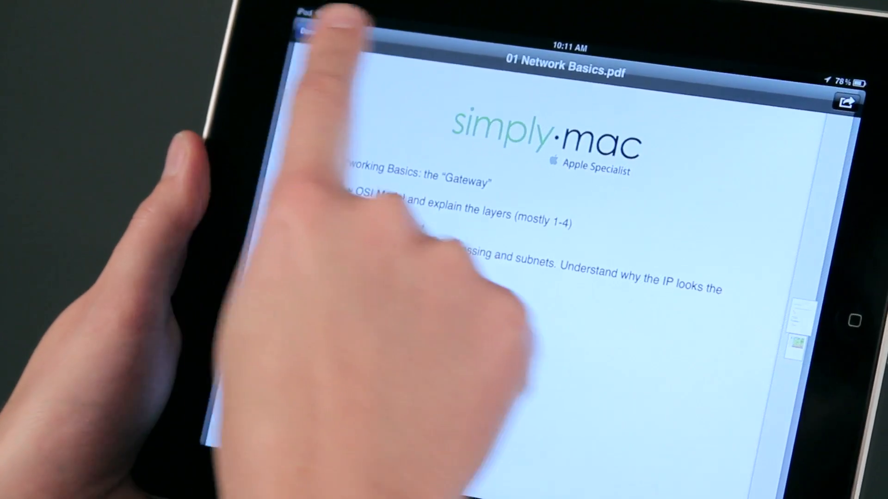
{"action": "left_click", "coordinate": [309, 32]}
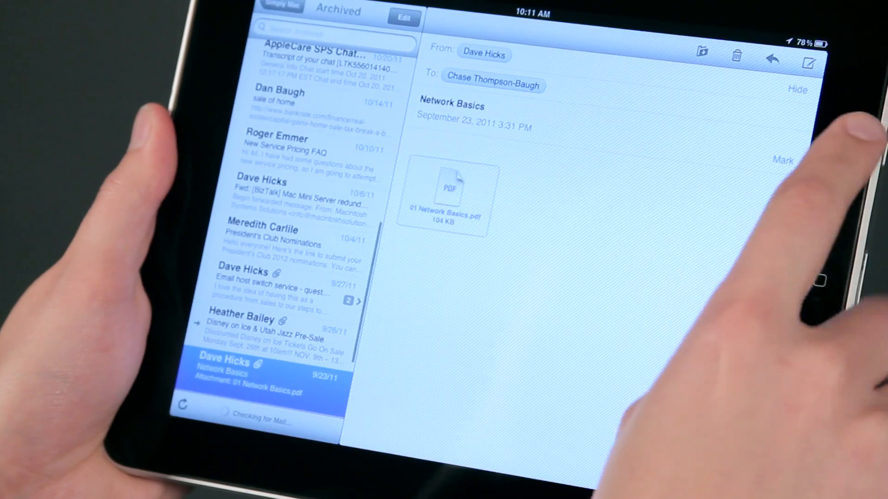
{"action": "left_click", "coordinate": [804, 59]}
{"action": "type", "text": "This is a demo of"}
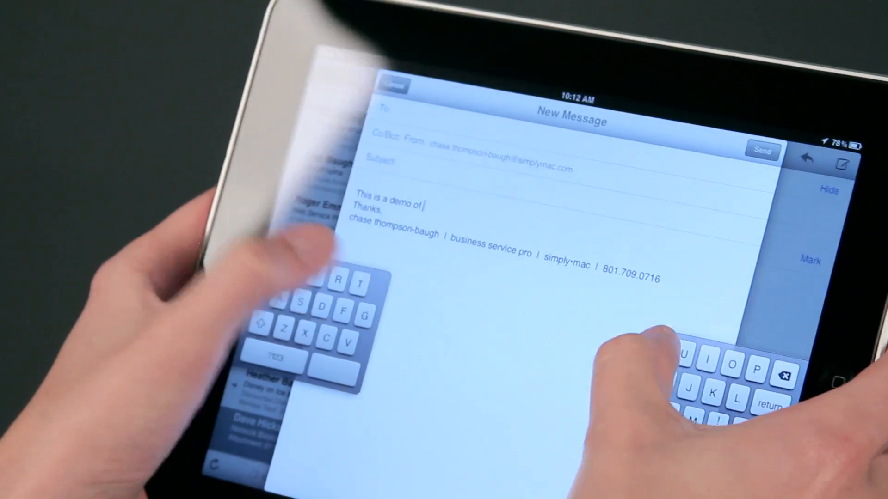
- Enter 'This is a demo of typing' in the message body with the split keyboard
{"action": "type", "text": "typing"}
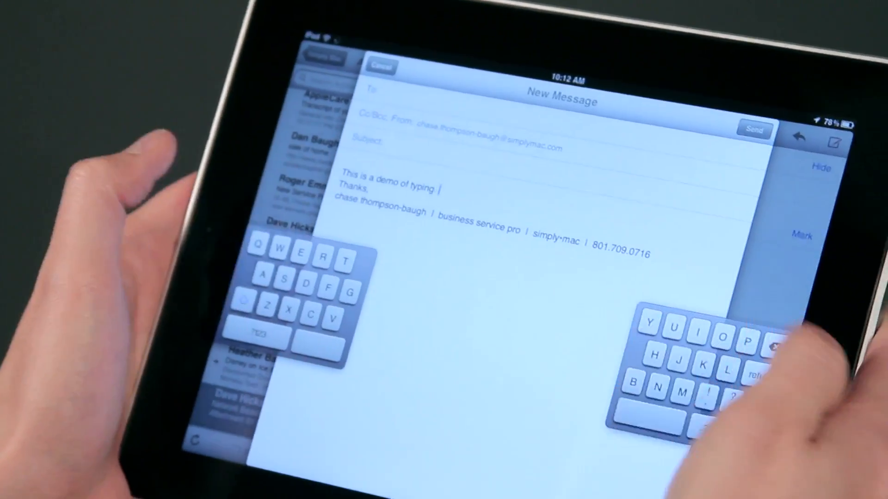